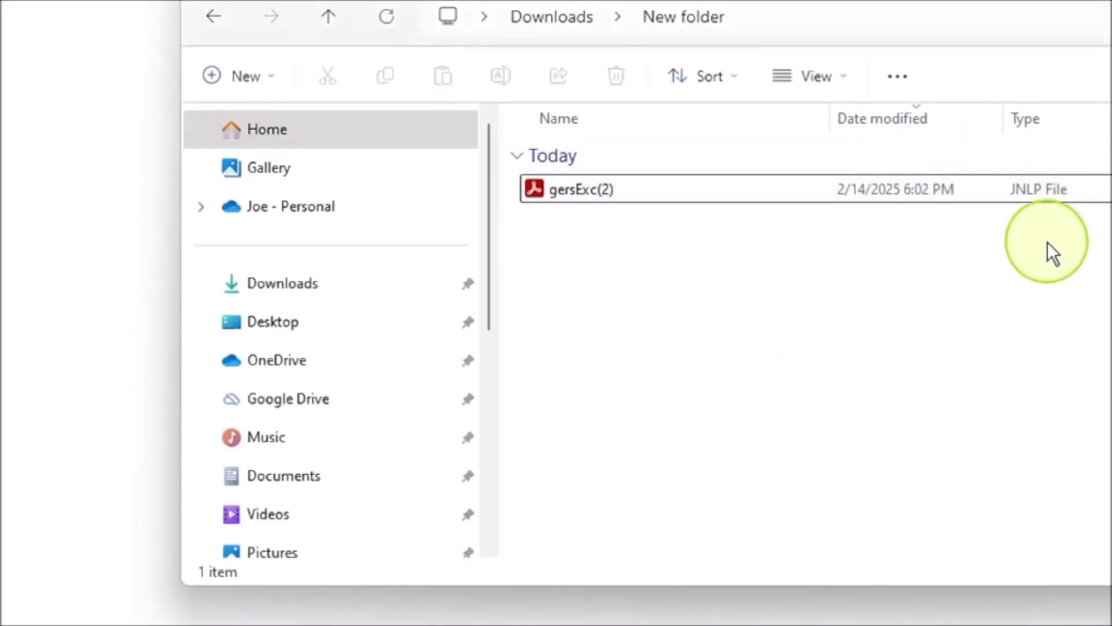
mouse_move(1032, 255)
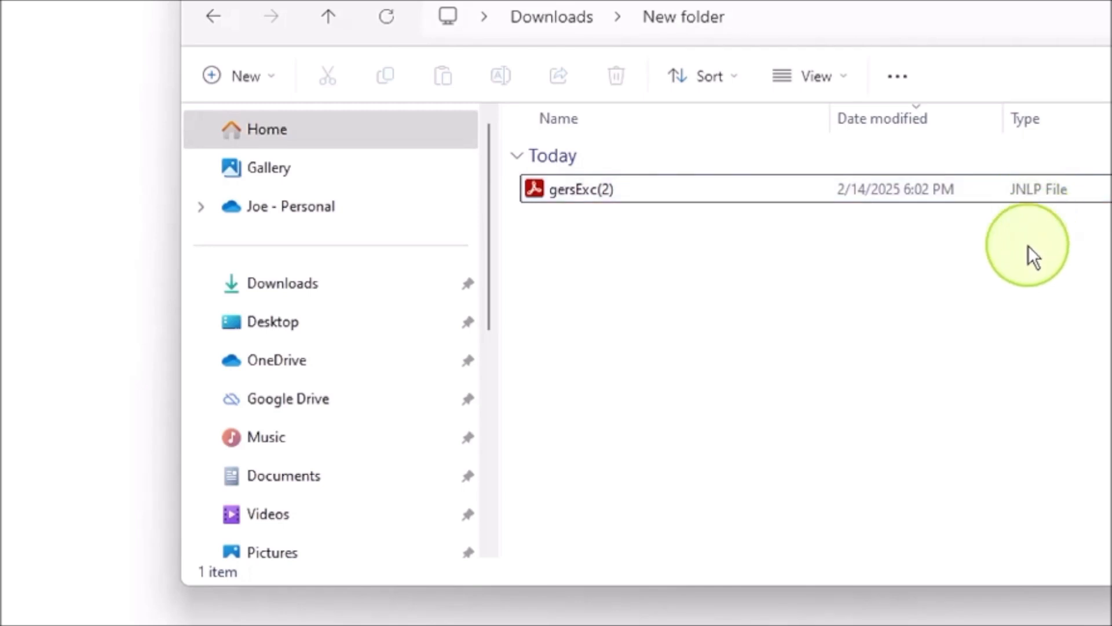
mouse_move(680, 307)
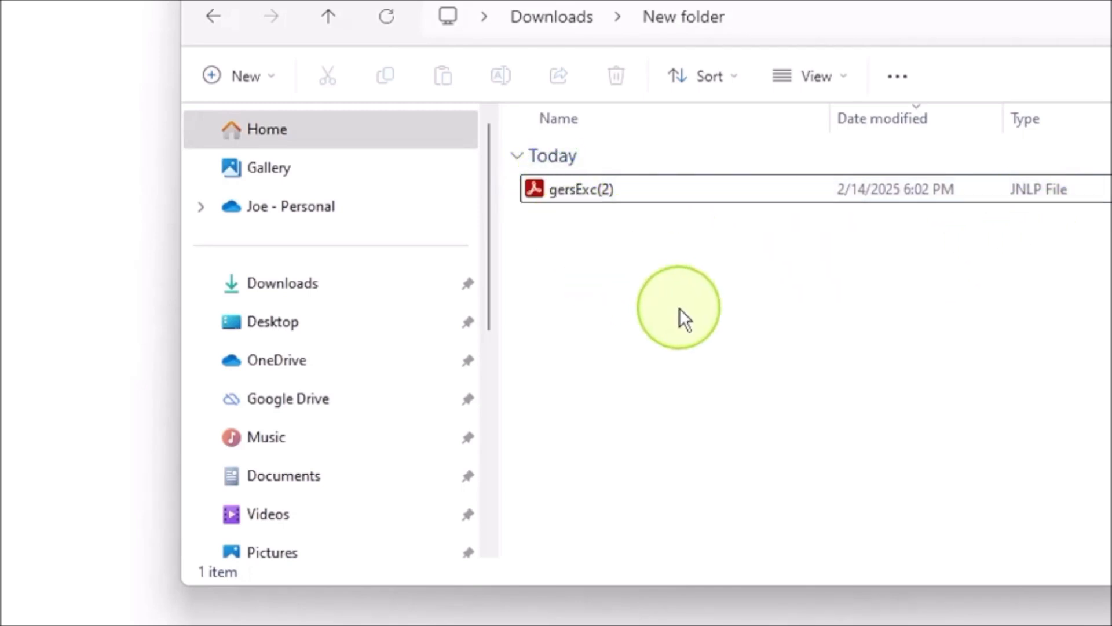
mouse_move(582, 188)
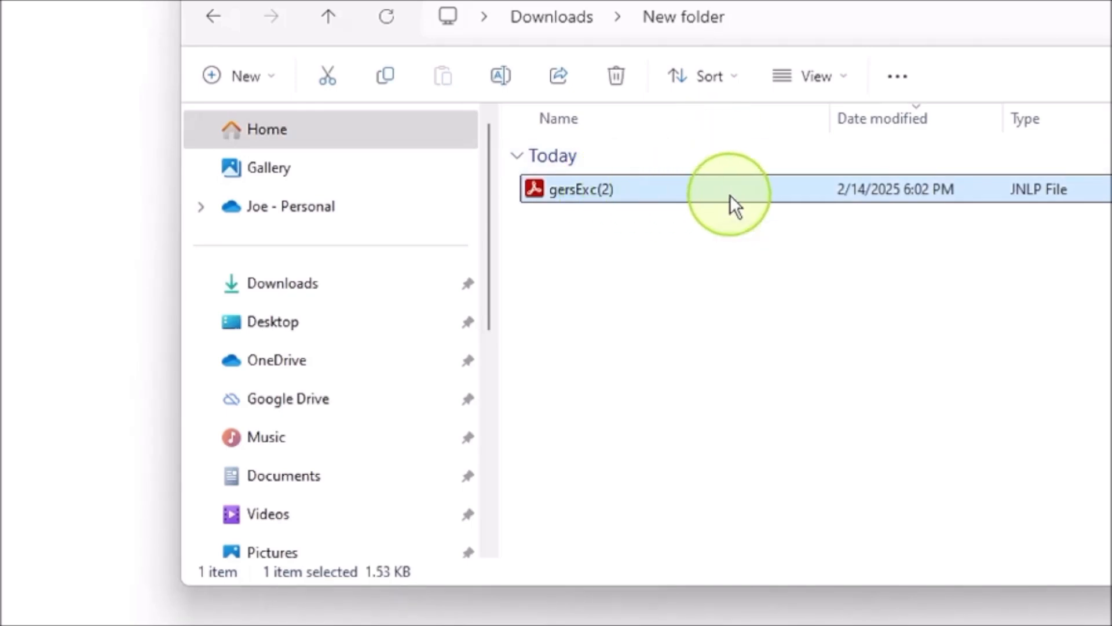
mouse_move(841, 281)
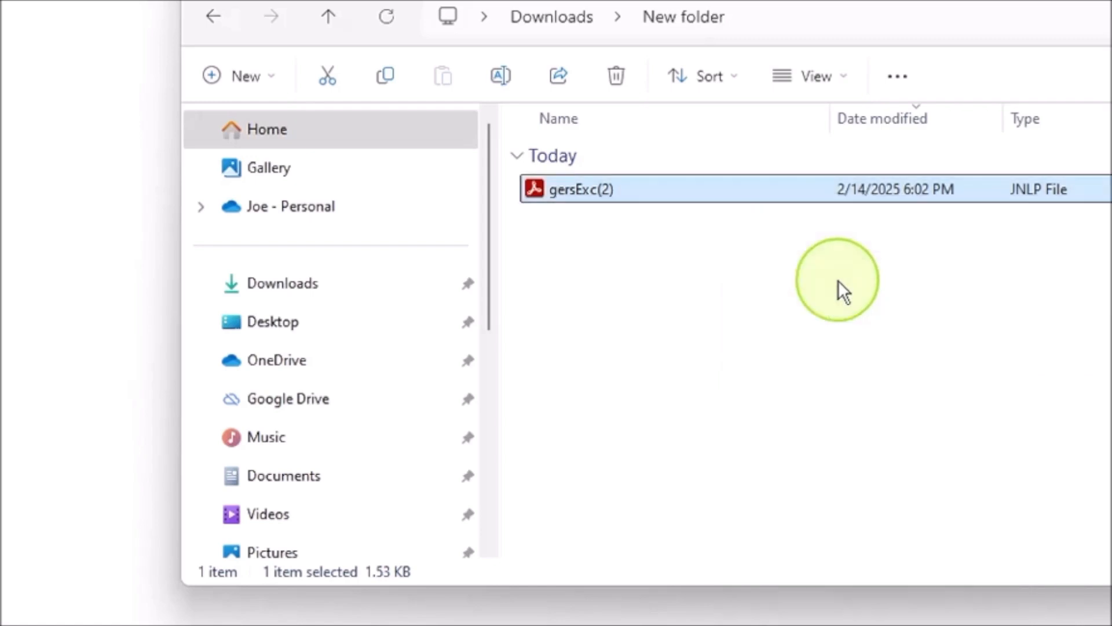
mouse_move(805, 277)
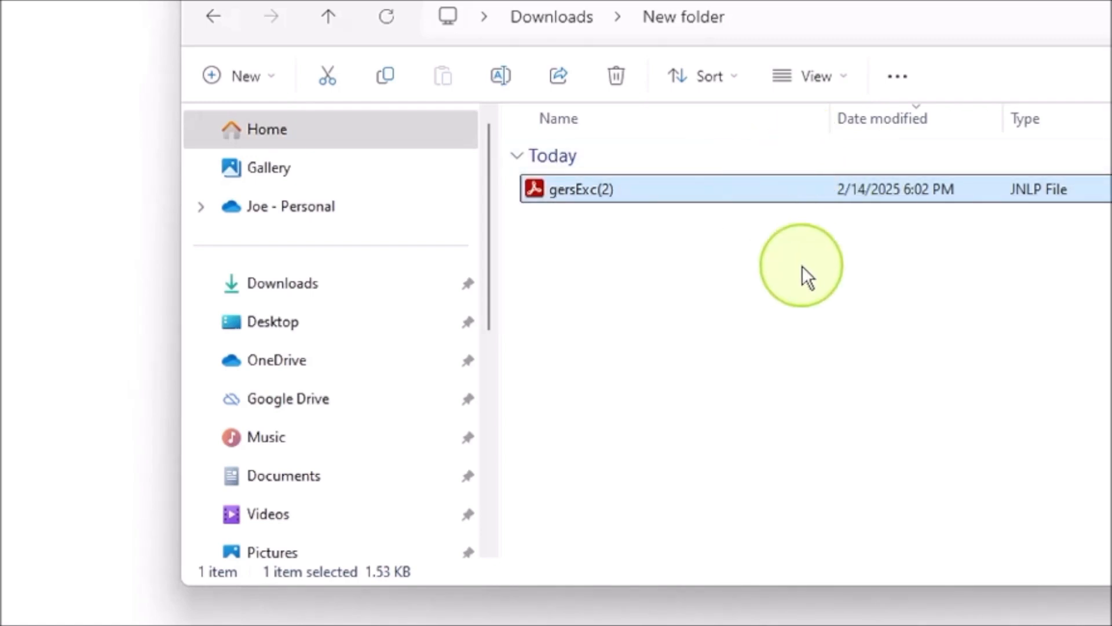
mouse_move(937, 219)
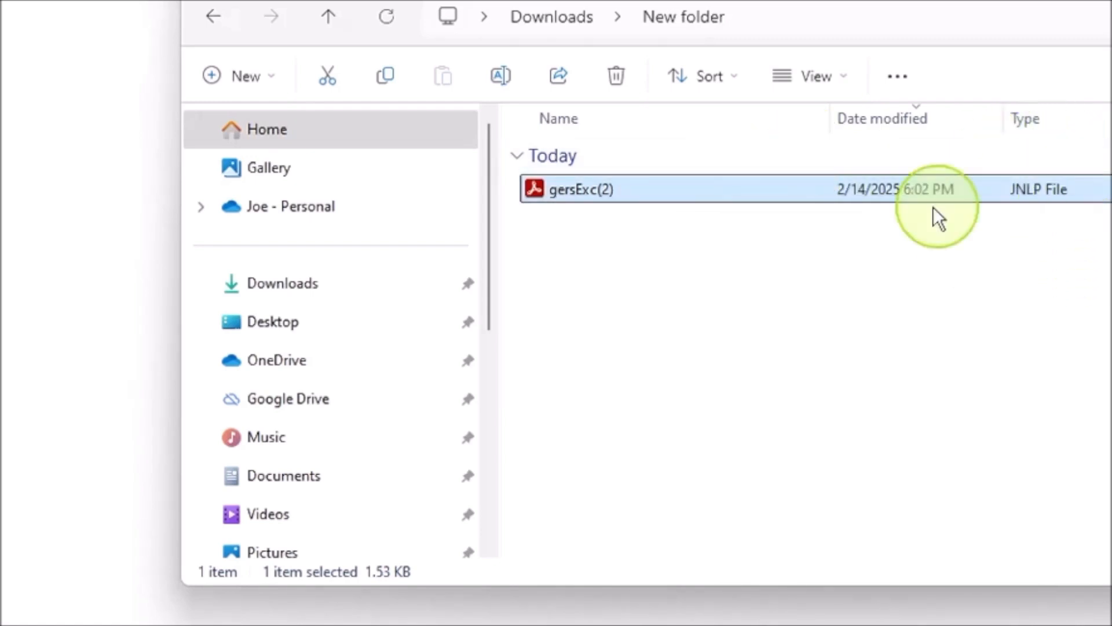
mouse_move(681, 206)
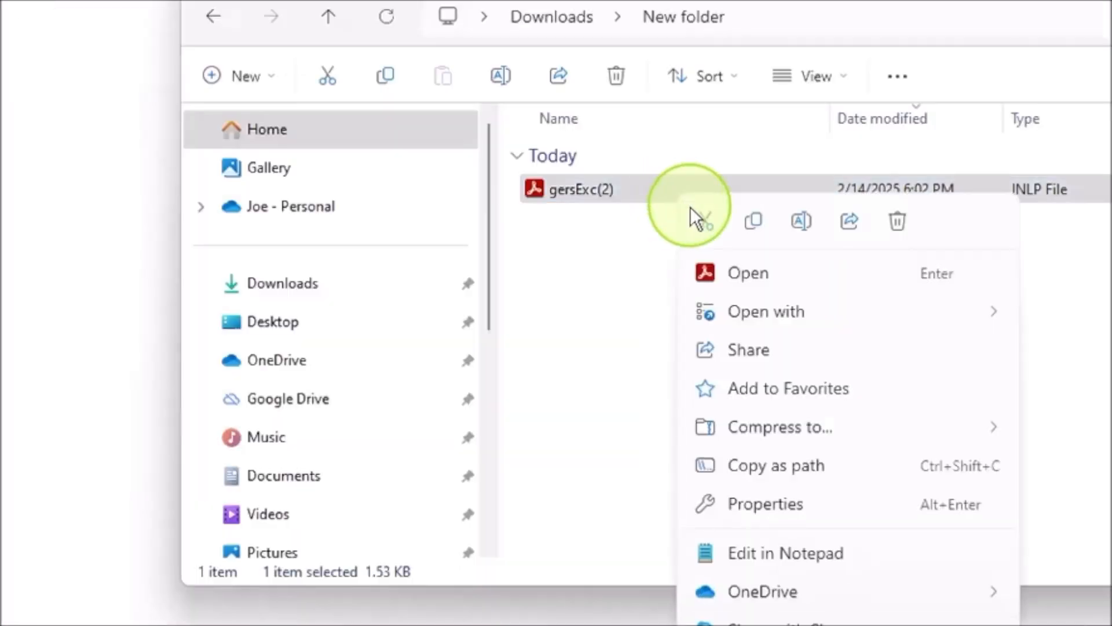
Show the app chooser for the gersExc(2) JNLP file and reveal the bottom of the app list
click(765, 311)
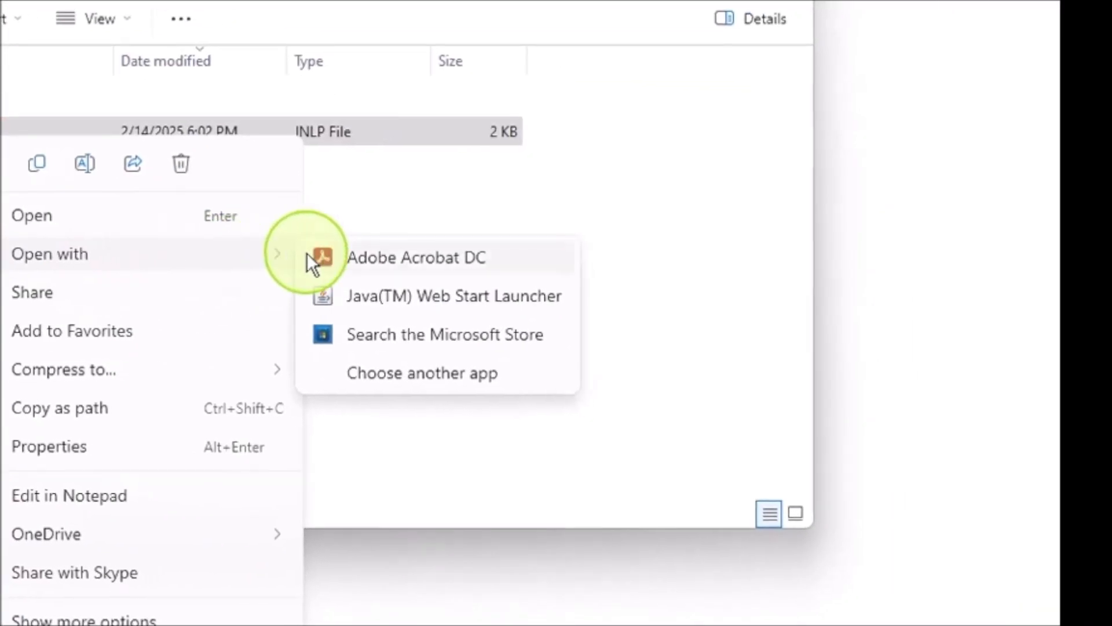
mouse_move(454, 302)
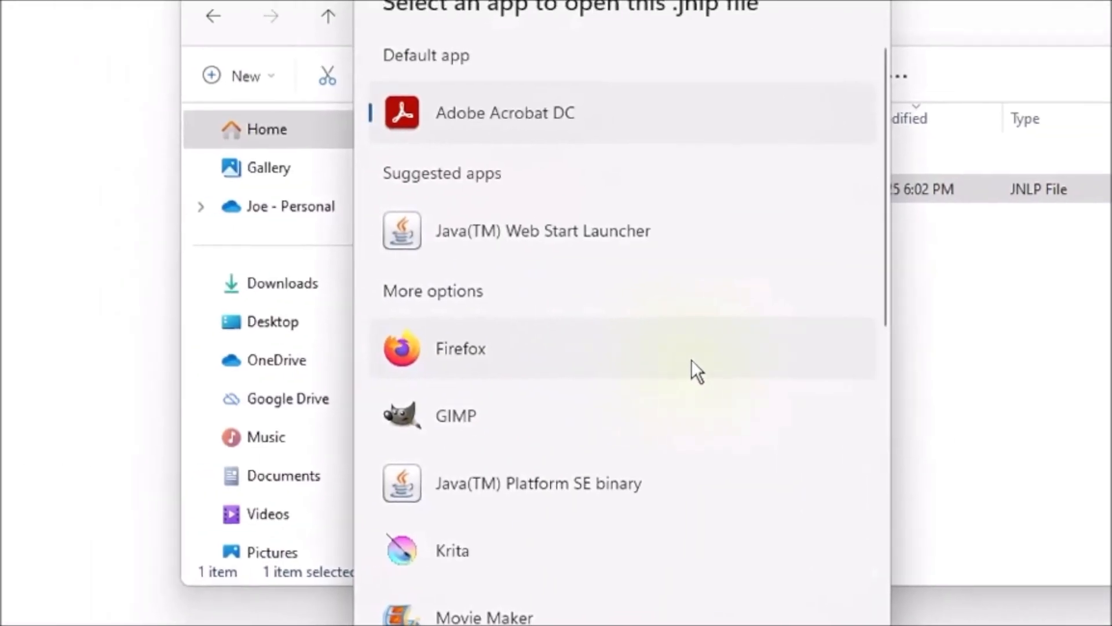
scroll(down, 3)
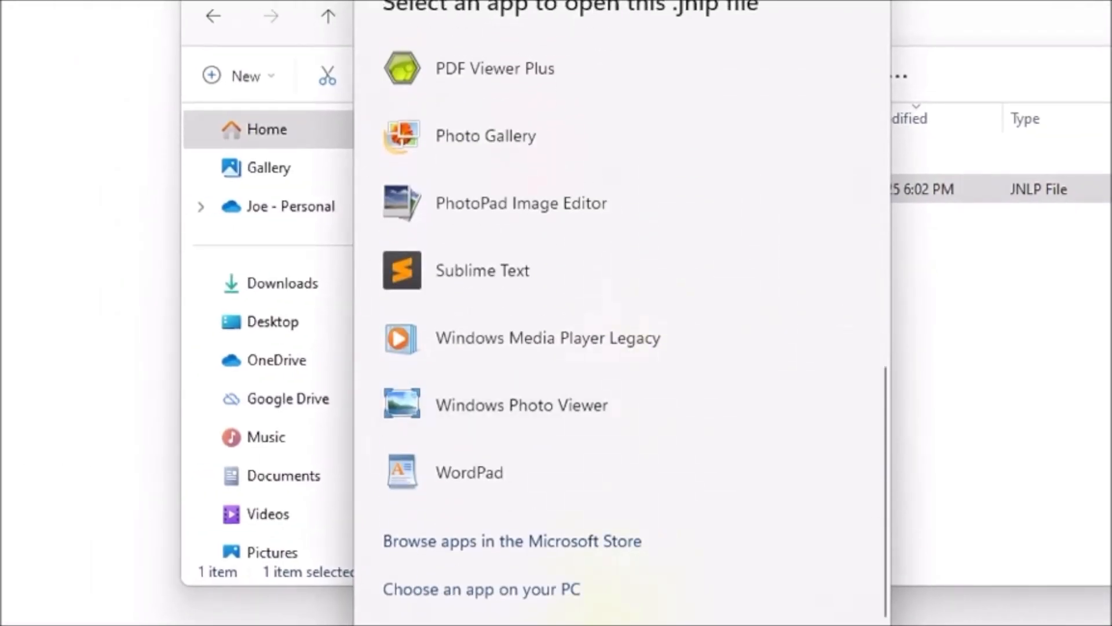
Browse the PC for a program, going into C:\Program Files (x86)\Java
click(469, 472)
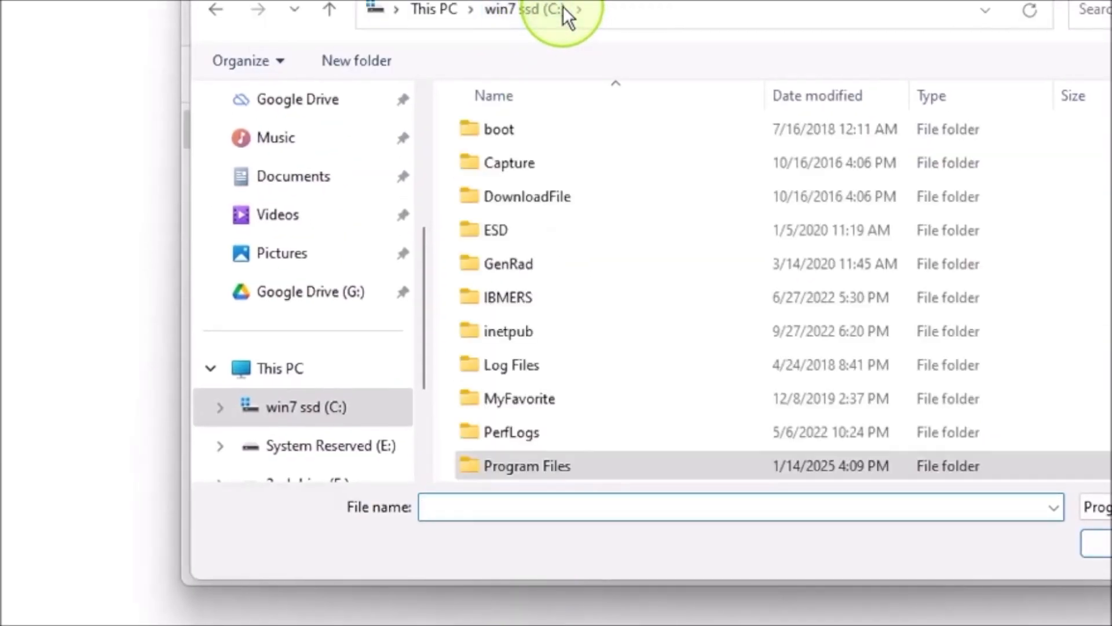
scroll(down, 3)
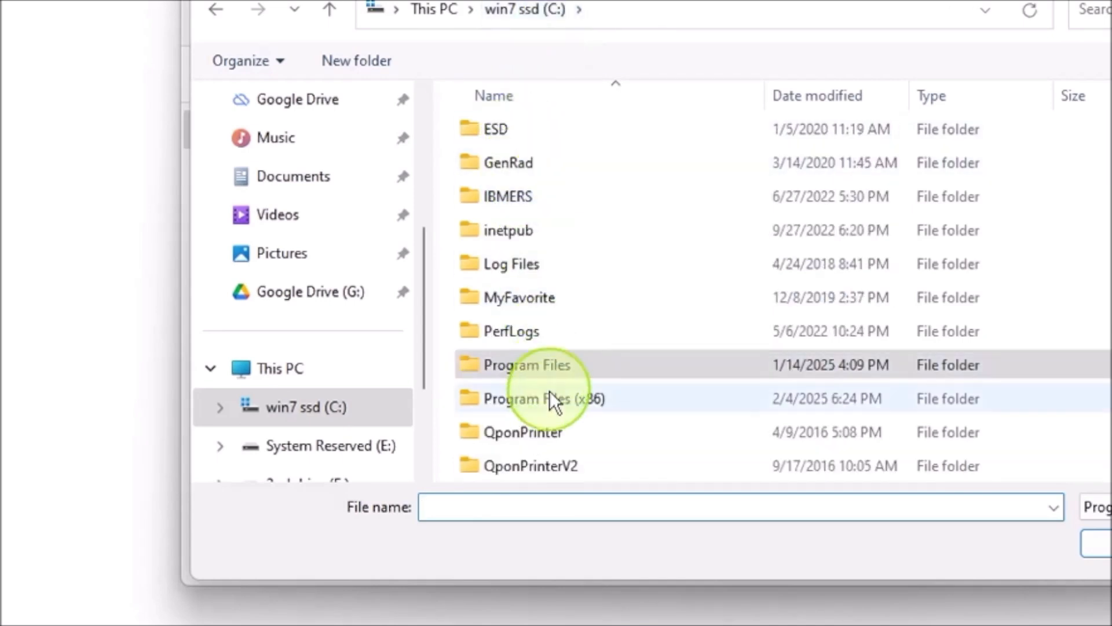
click(538, 398)
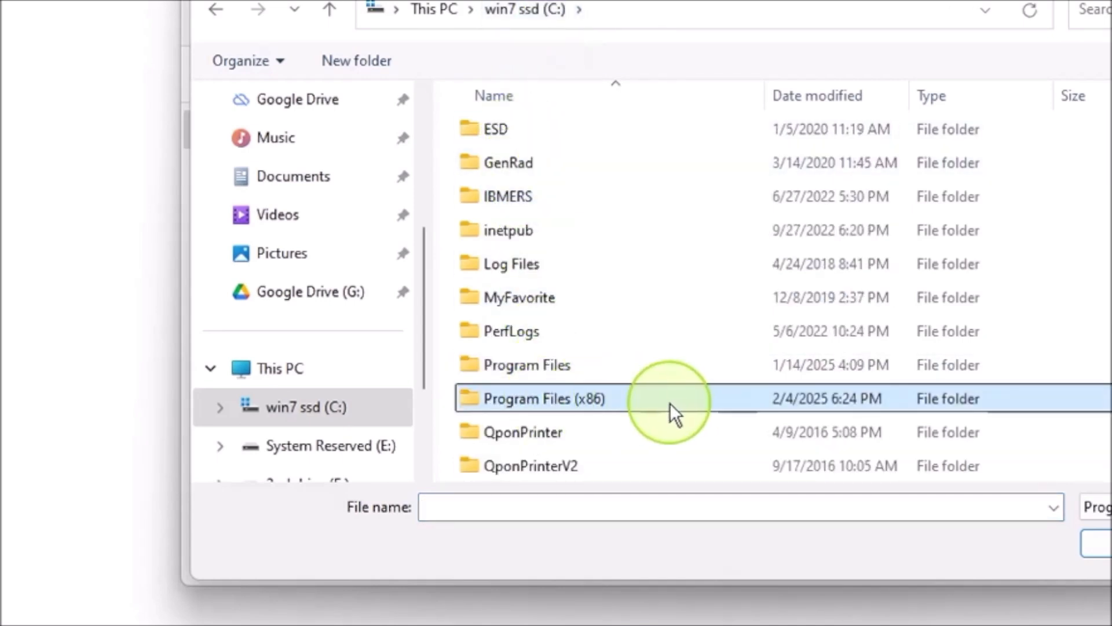
double_click(539, 398)
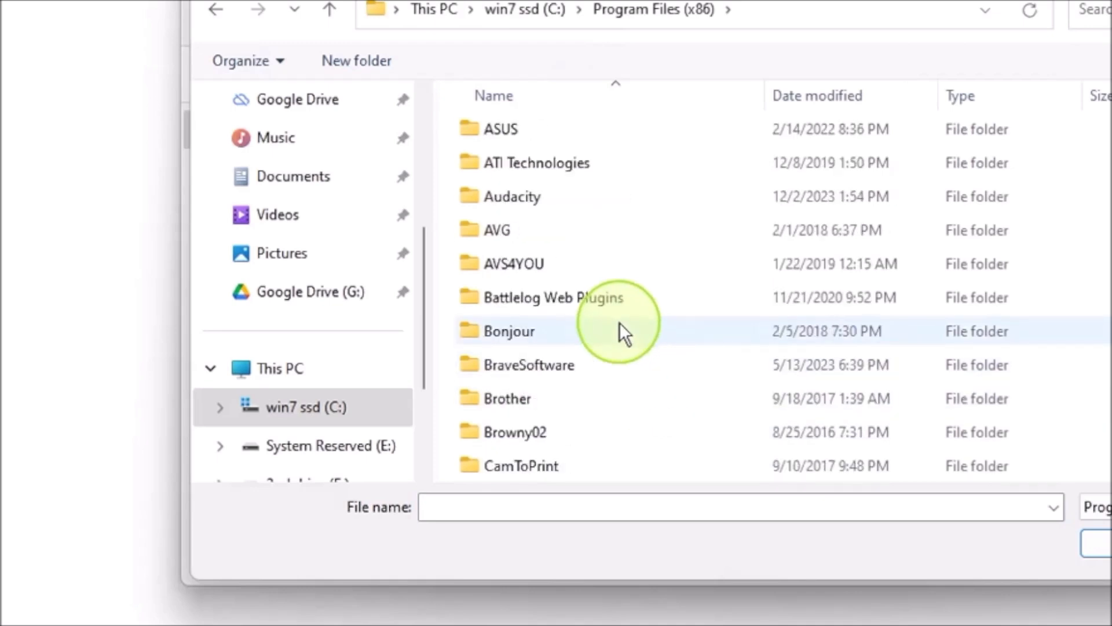
scroll(down, 3)
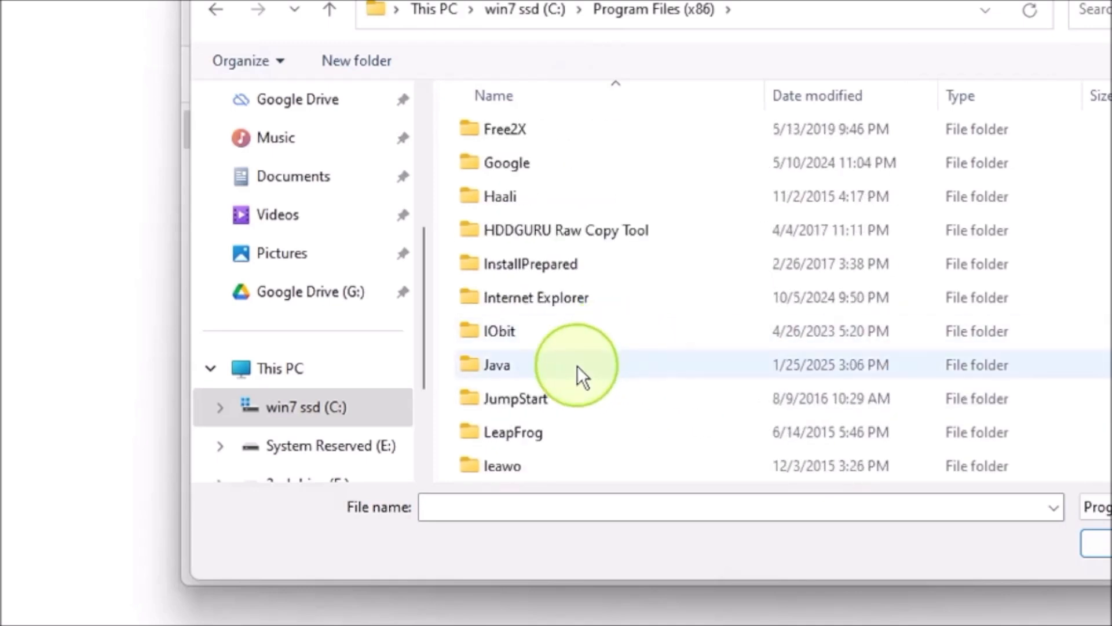
double_click(498, 365)
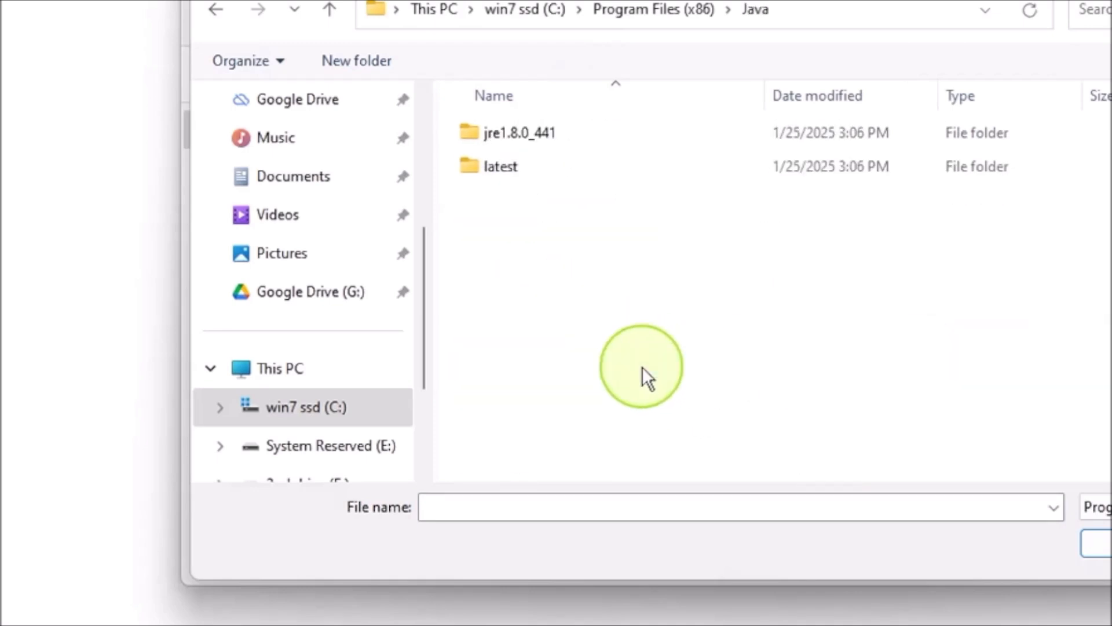
mouse_move(585, 149)
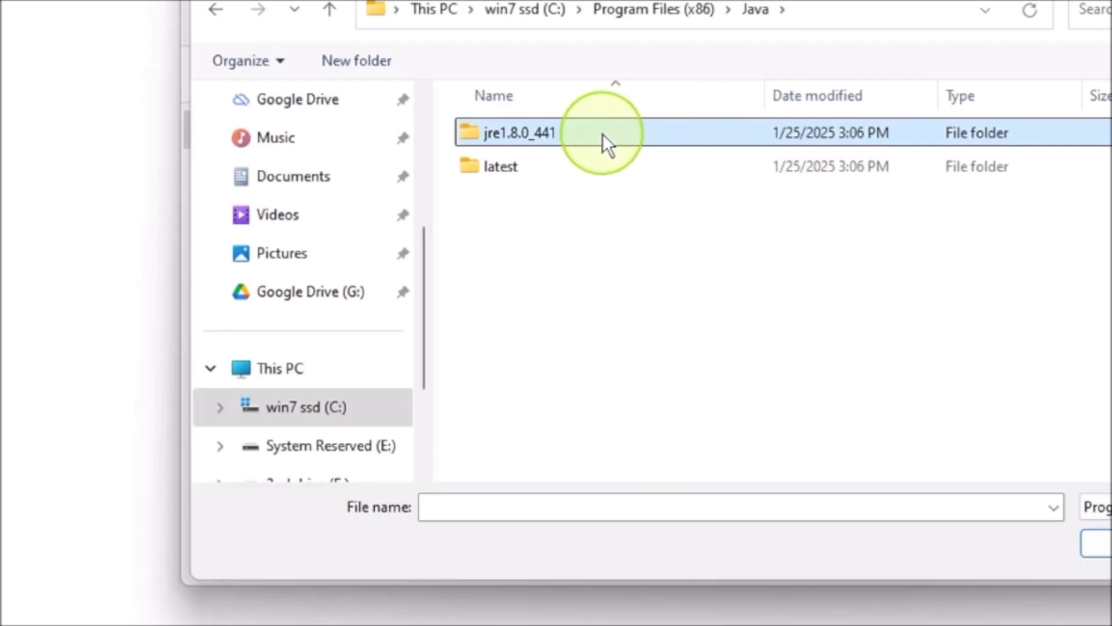
Continue into jre1.8.0_441\bin and select the javaws application
double_click(518, 132)
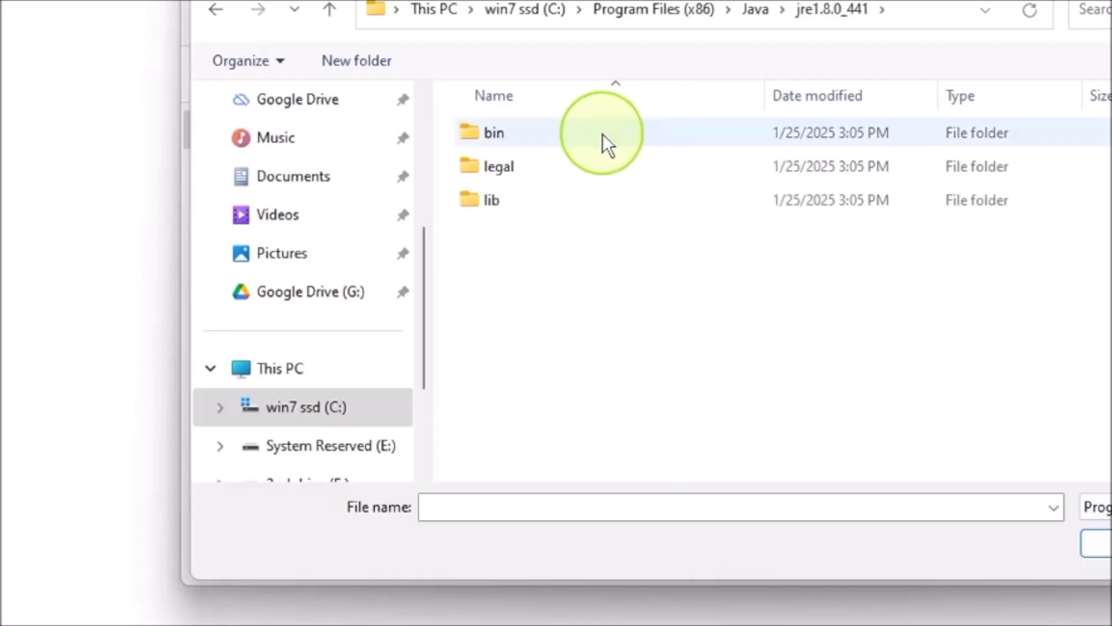
mouse_move(638, 138)
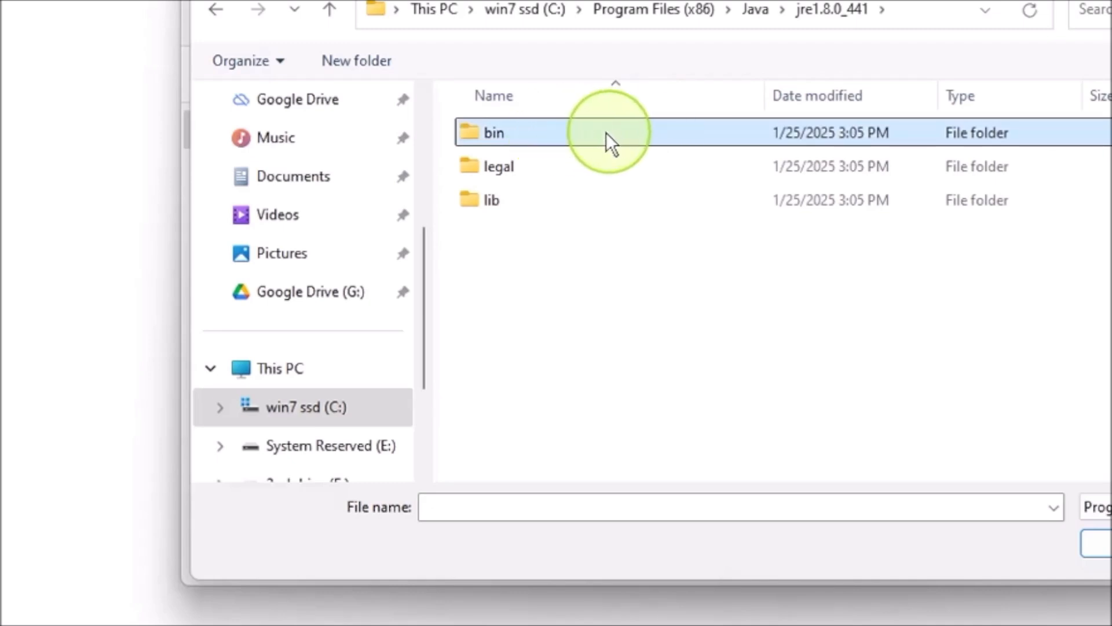
mouse_move(616, 147)
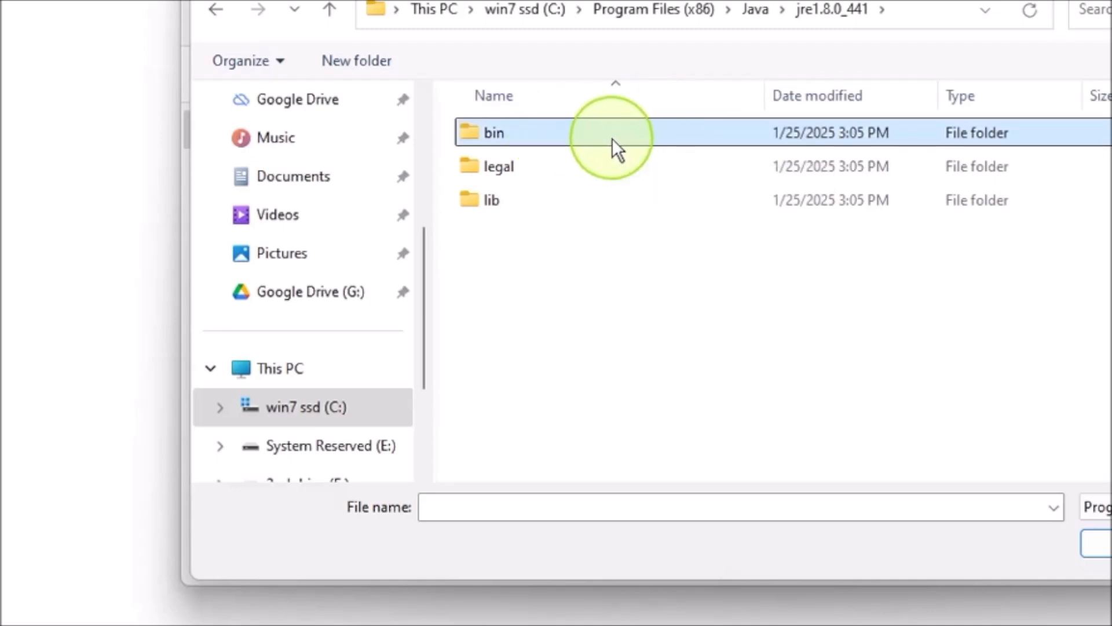
double_click(491, 132)
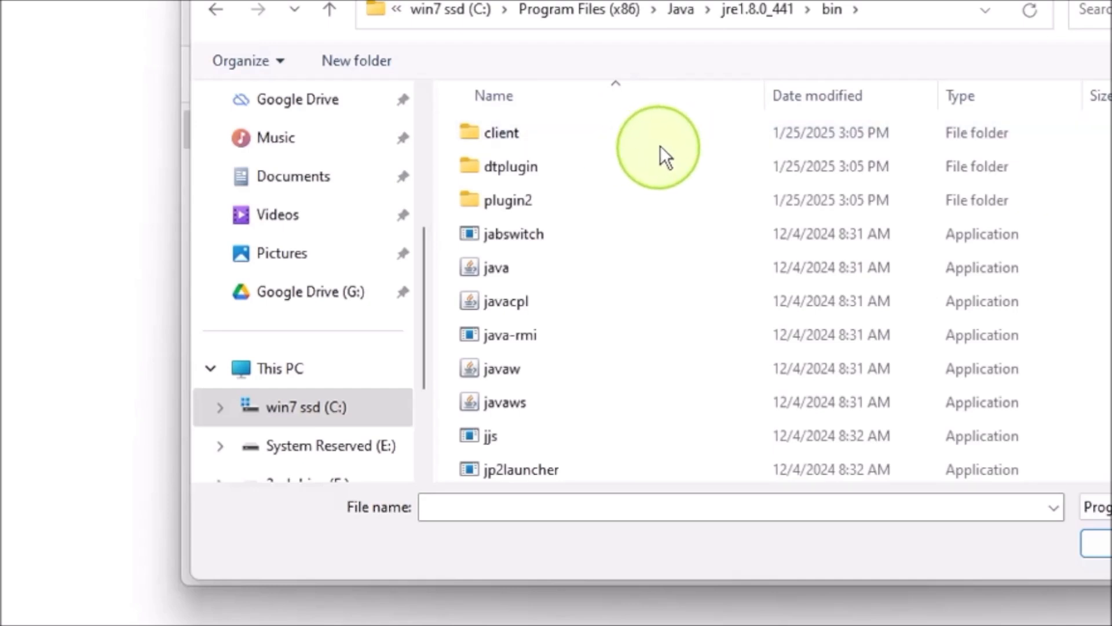
scroll(down, 3)
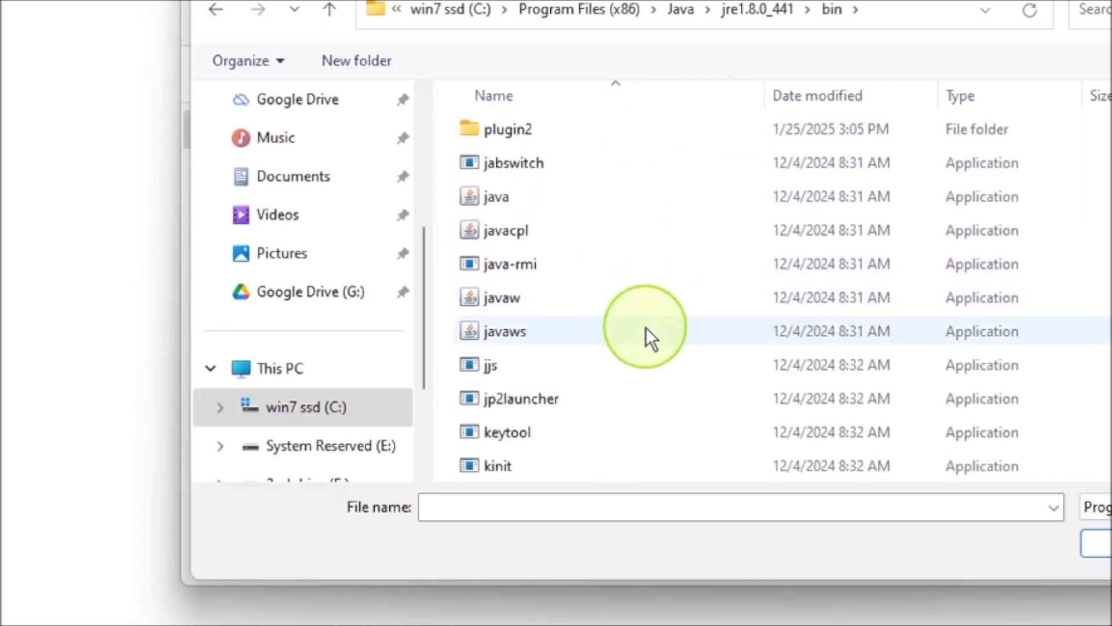
click(504, 330)
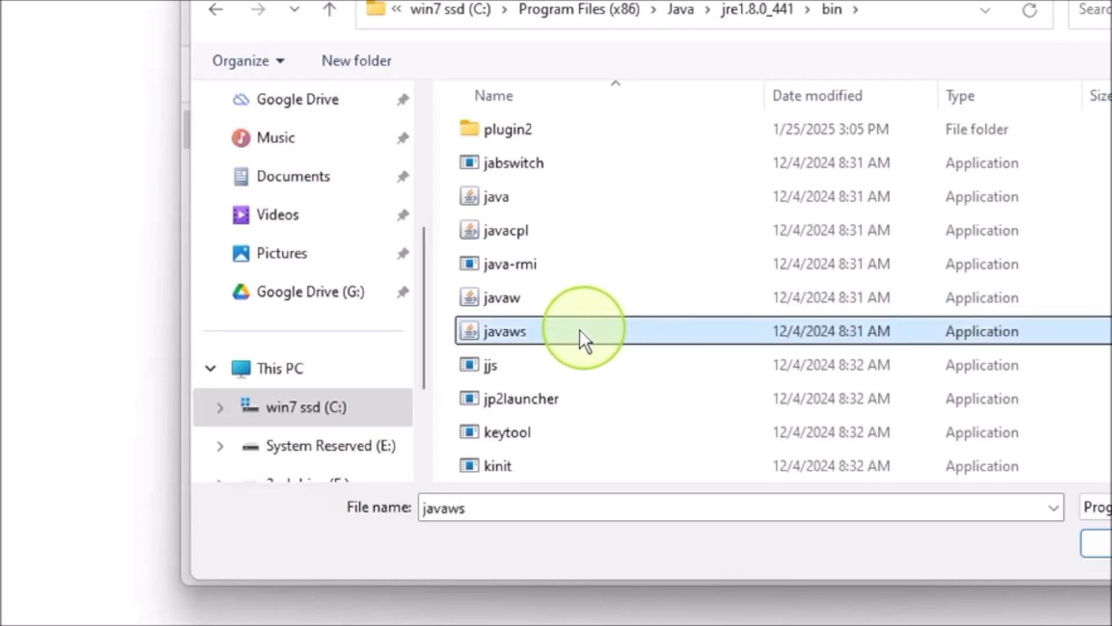
mouse_move(632, 347)
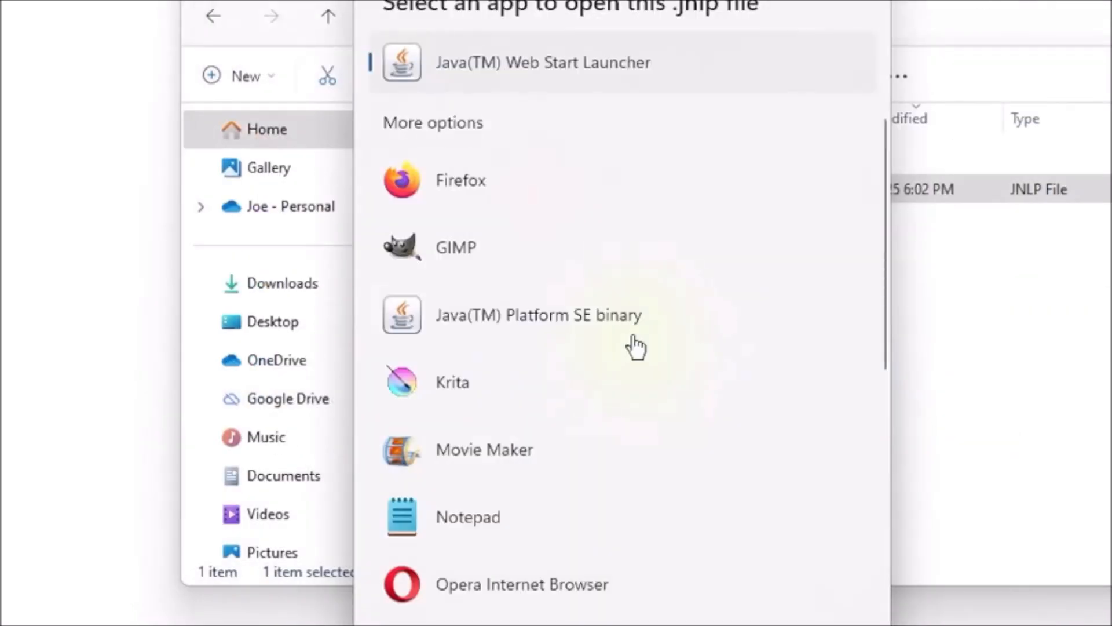
mouse_move(552, 147)
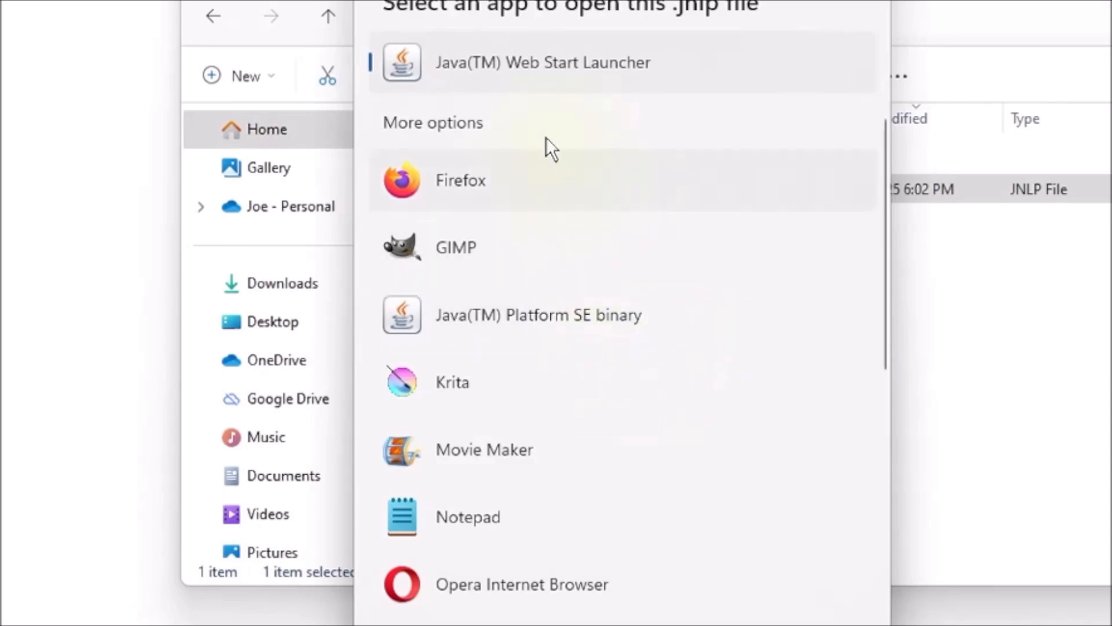
mouse_move(542, 70)
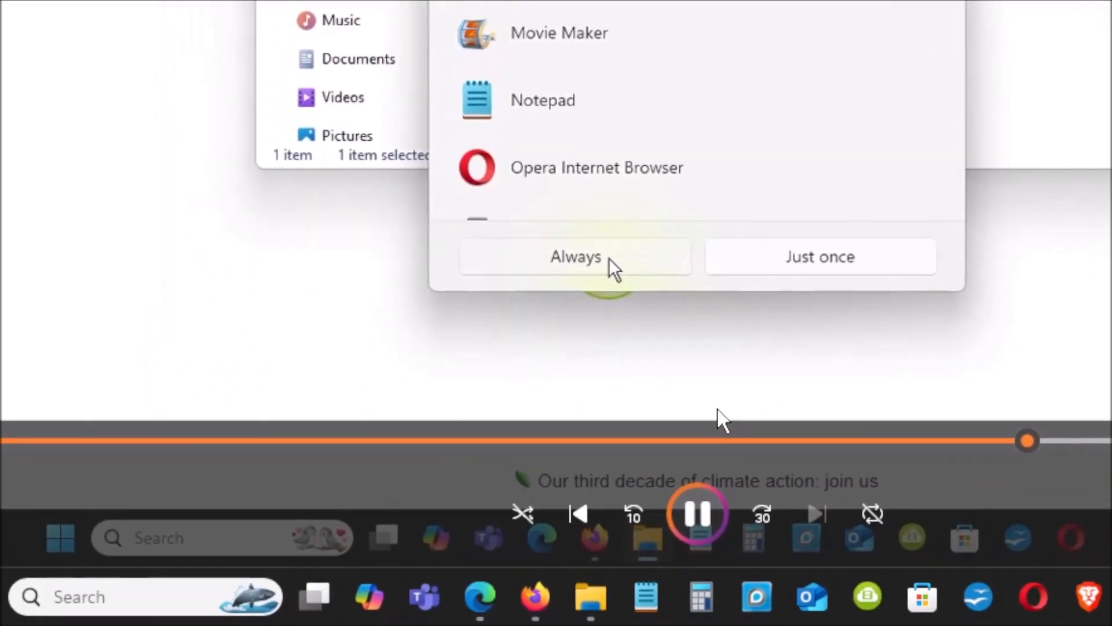
Set Java(TM) Web Start Launcher to always open JNLP files
click(575, 256)
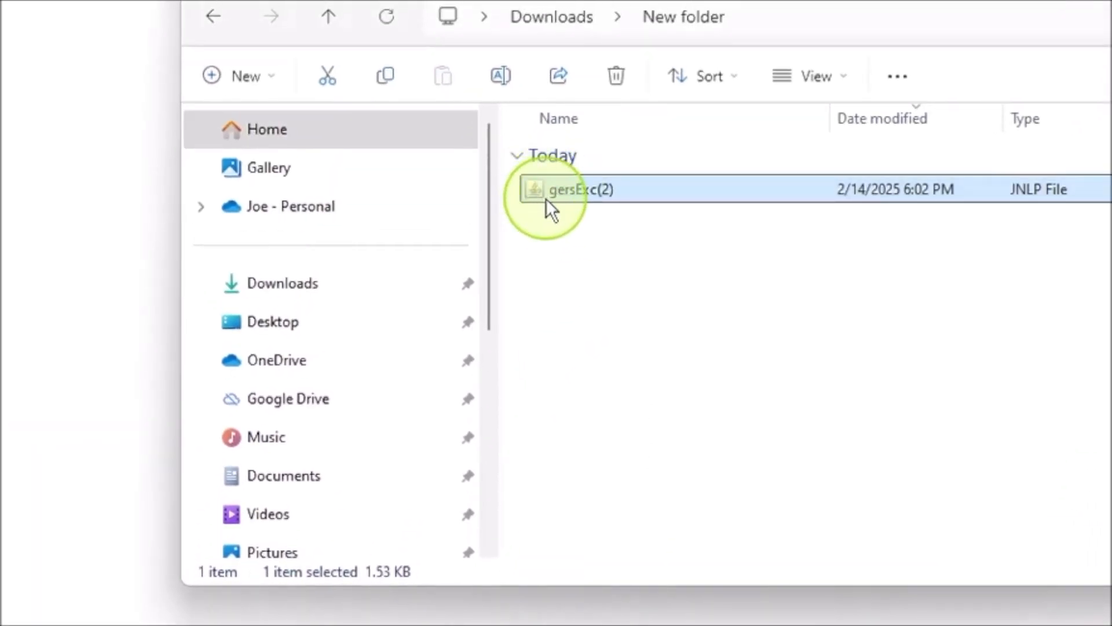
Run the gersExc(2) JNLP file with Java Web Start so its logon window appears
double_click(580, 189)
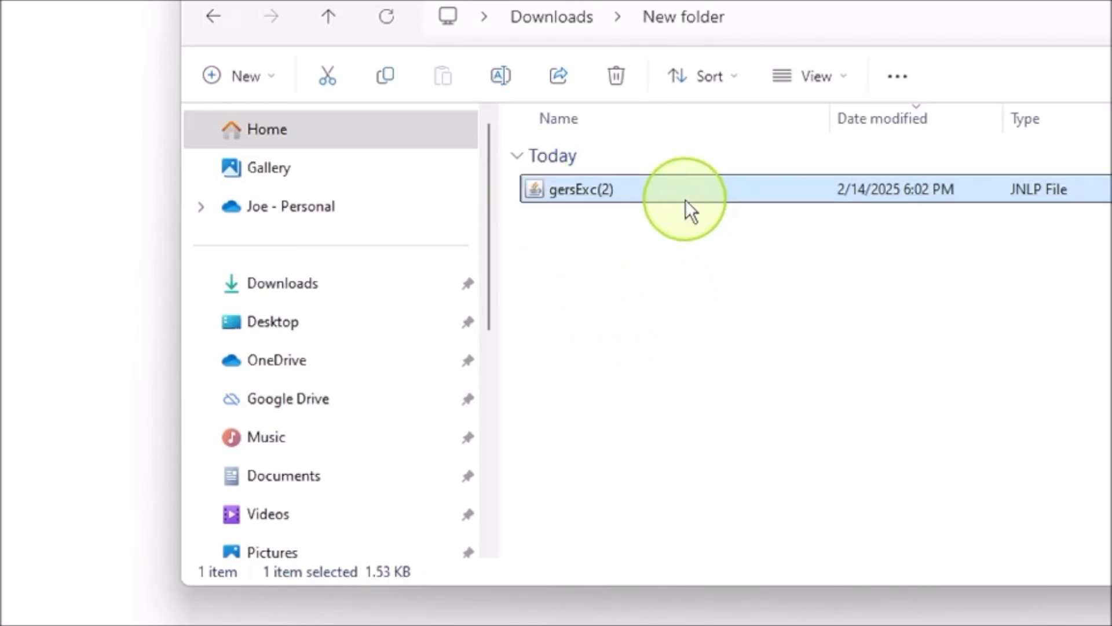
double_click(579, 189)
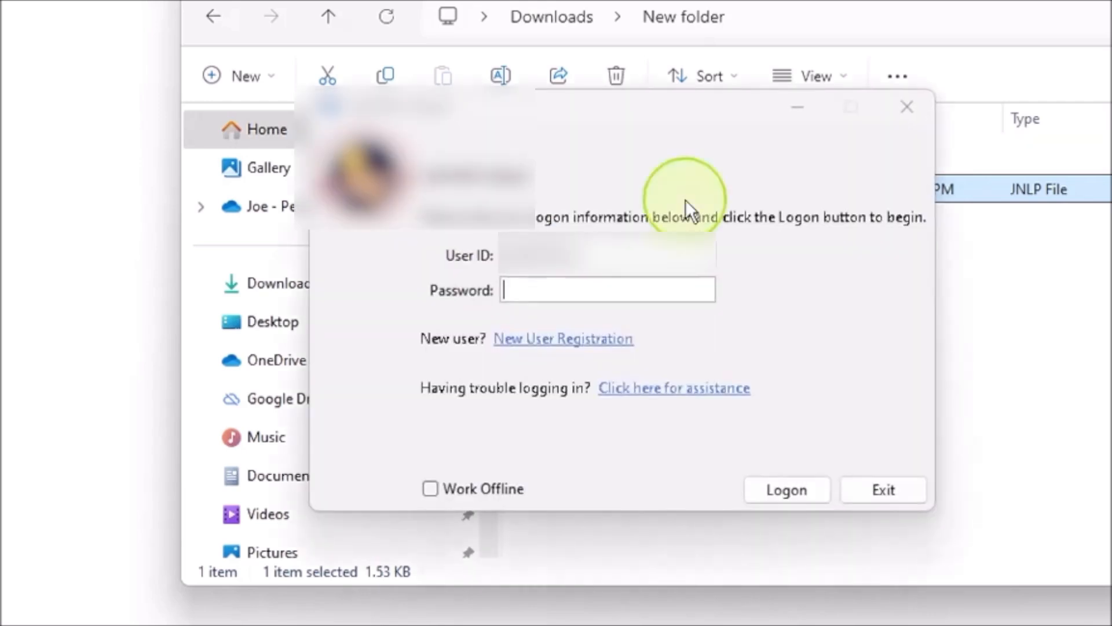